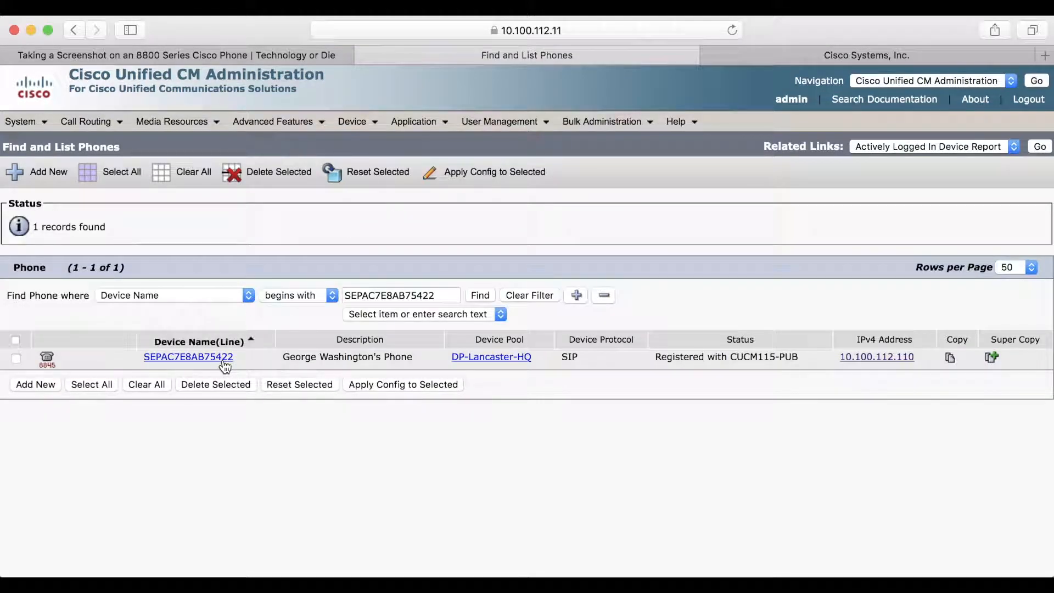
mouse_move(217, 366)
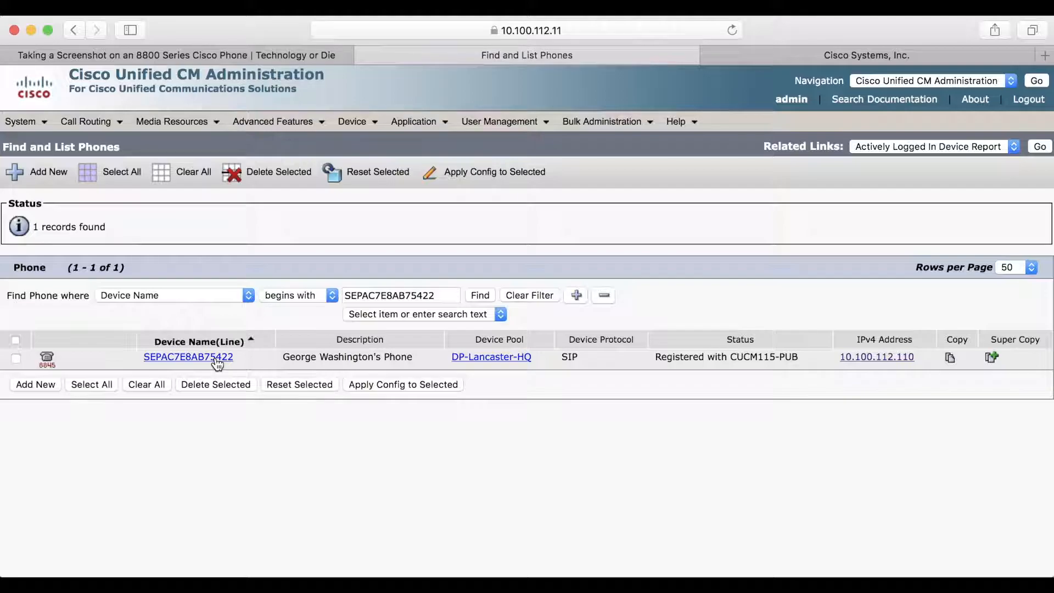
- Show phone SEPAC7E8AB75422's configuration with Web Access set to Enabled
left_click(188, 357)
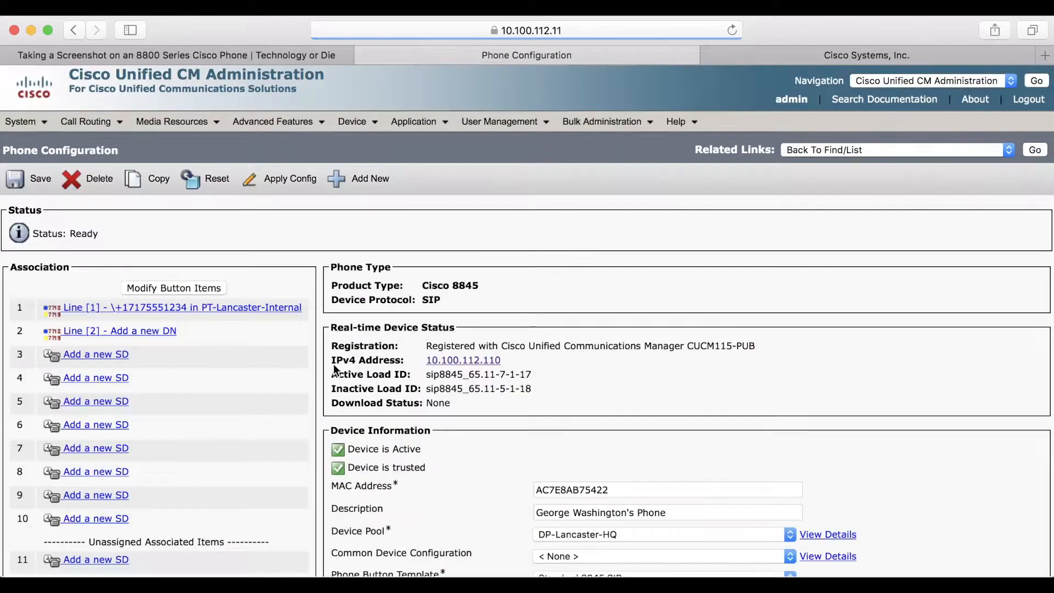
mouse_move(988, 116)
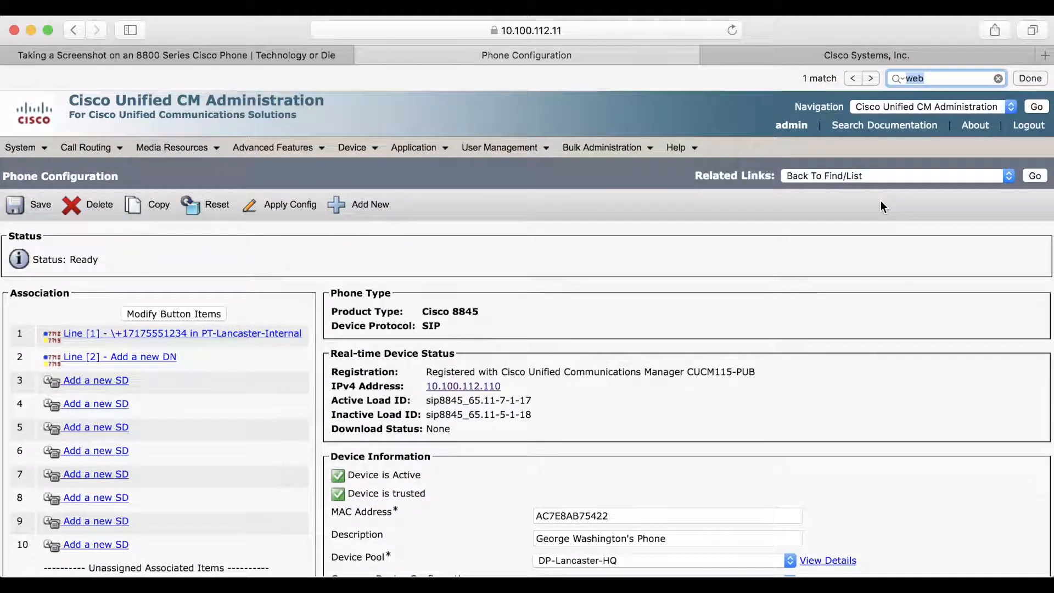
scroll("down", 3)
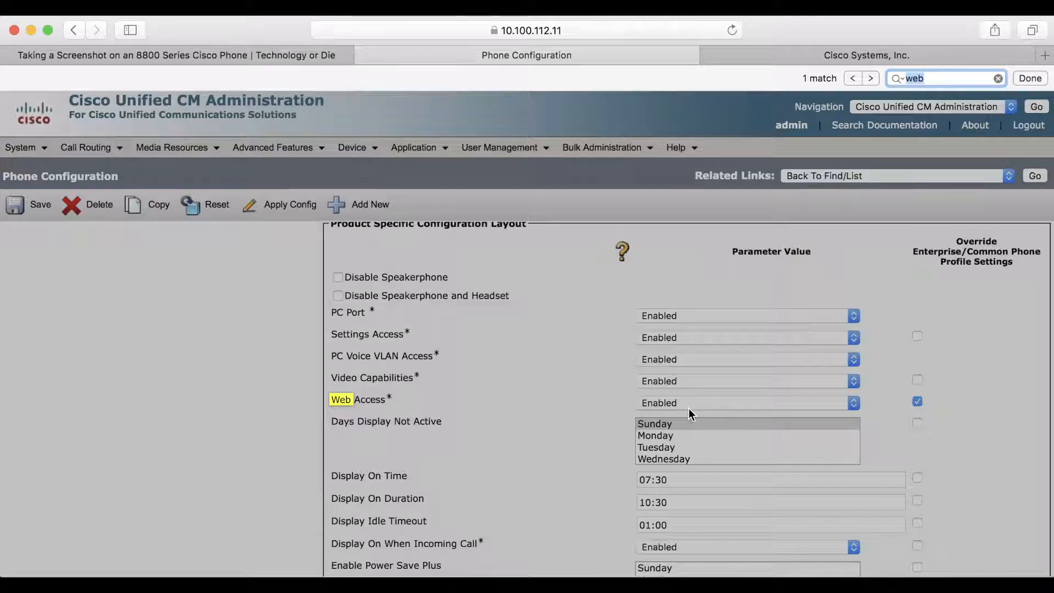
mouse_move(825, 412)
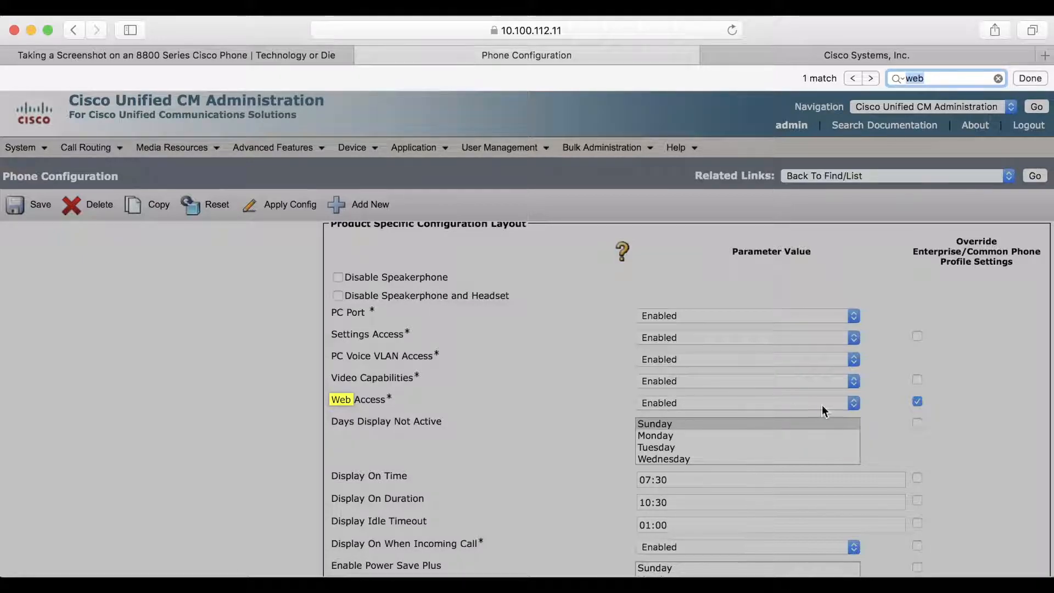
mouse_move(938, 380)
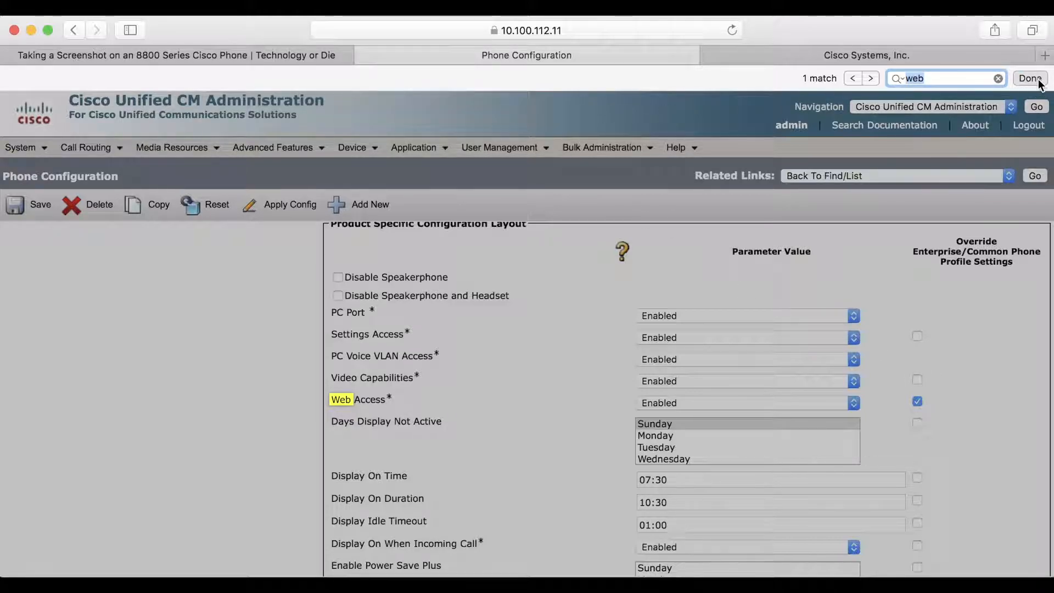
- Go to User Management > End User and load george.washington's configuration
left_click(499, 120)
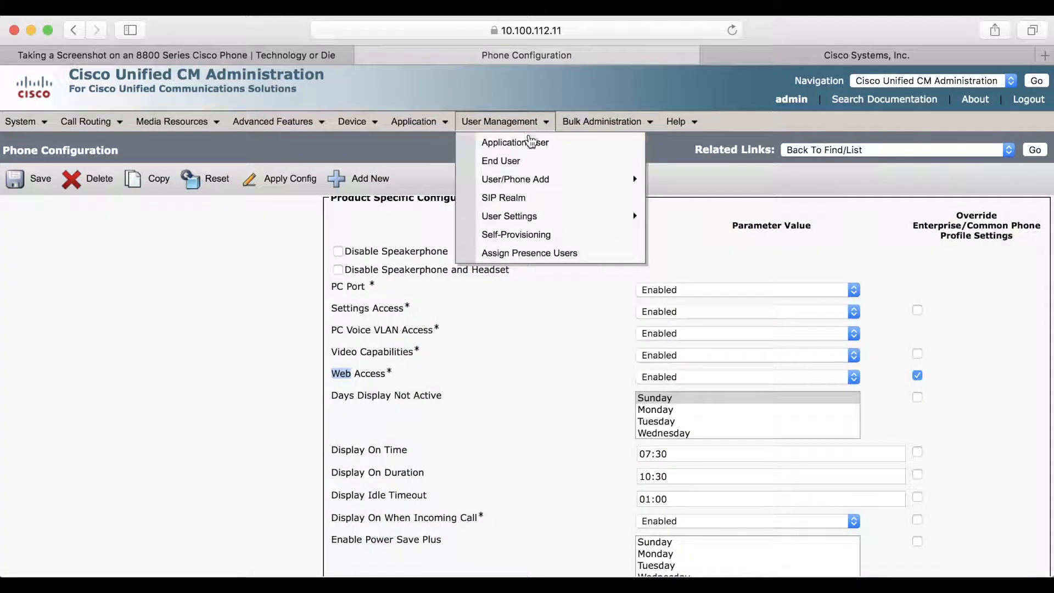
mouse_move(501, 160)
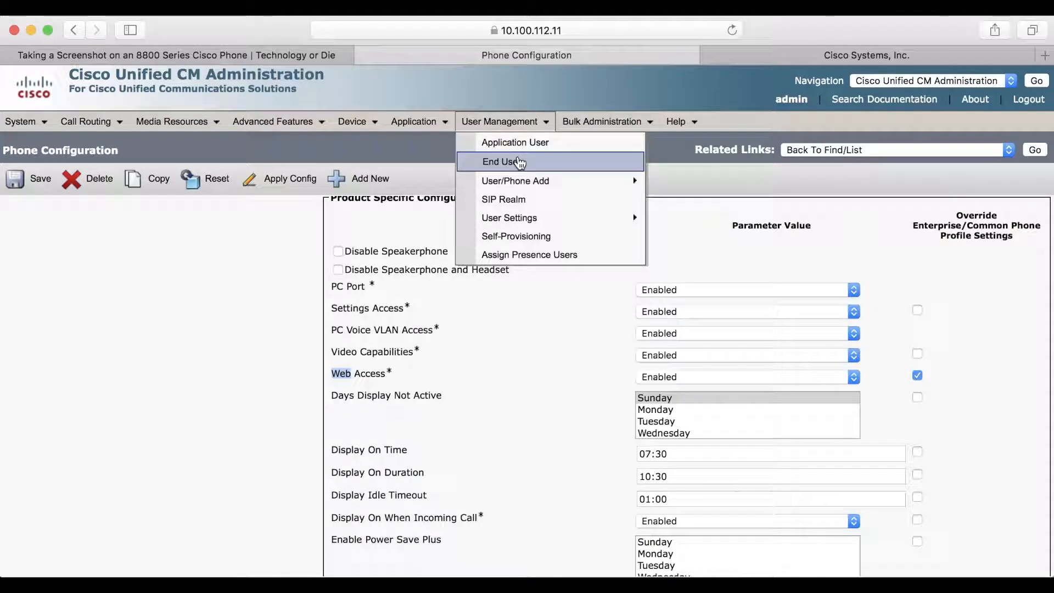
left_click(500, 161)
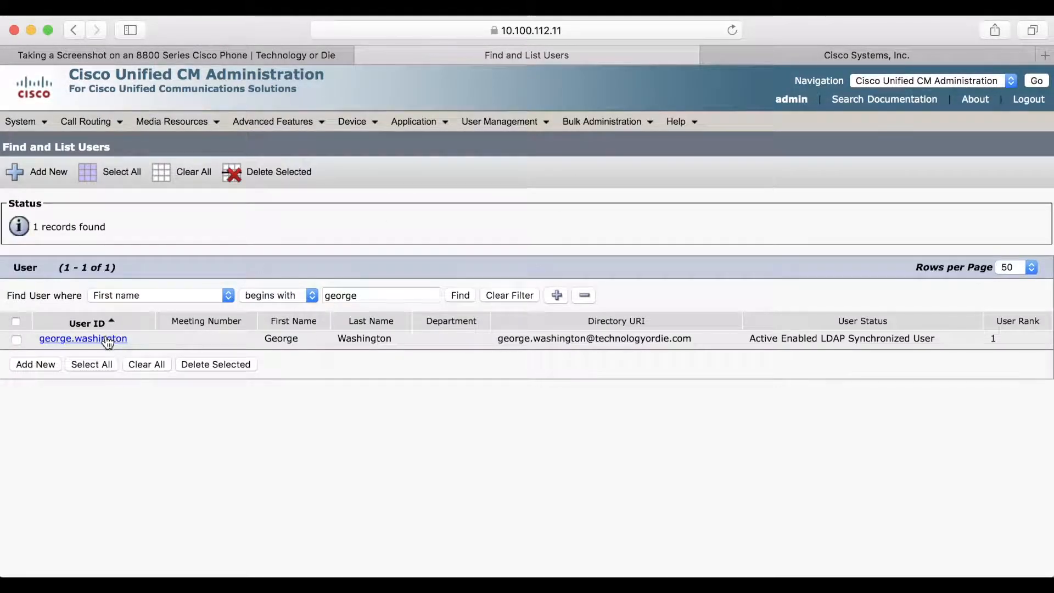
left_click(82, 338)
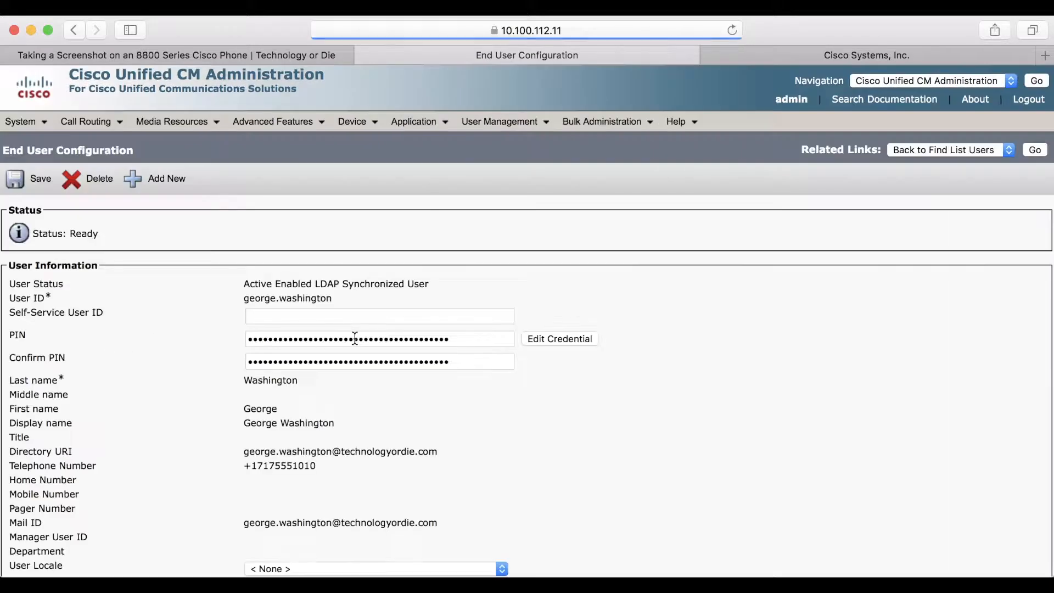
- Locate phone SEPAC7E8AB75422 under Device Information > Controlled Devices
scroll("down", 3)
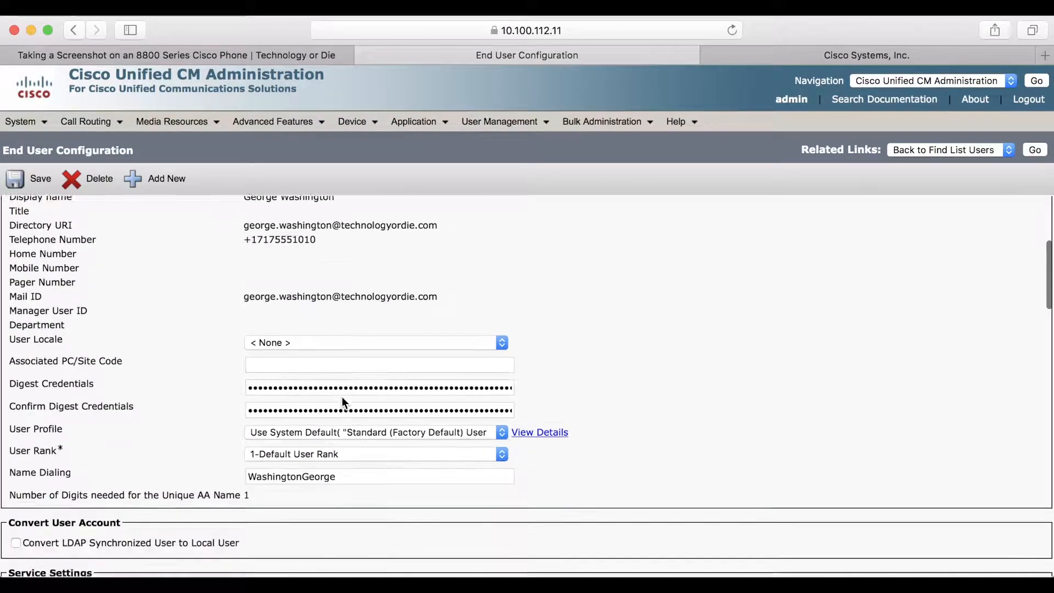
scroll("down", 3)
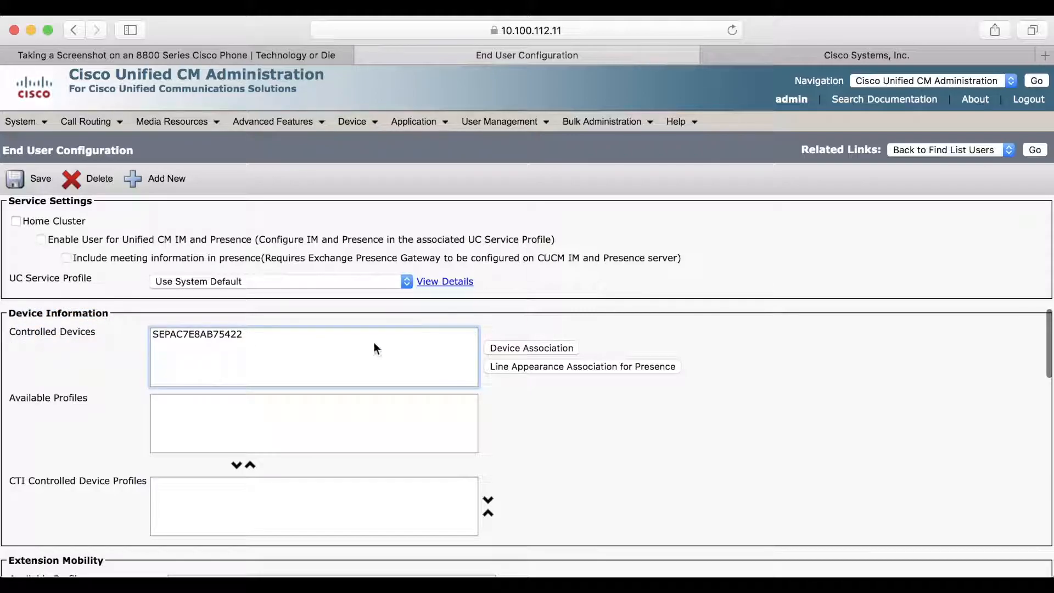
left_click(196, 334)
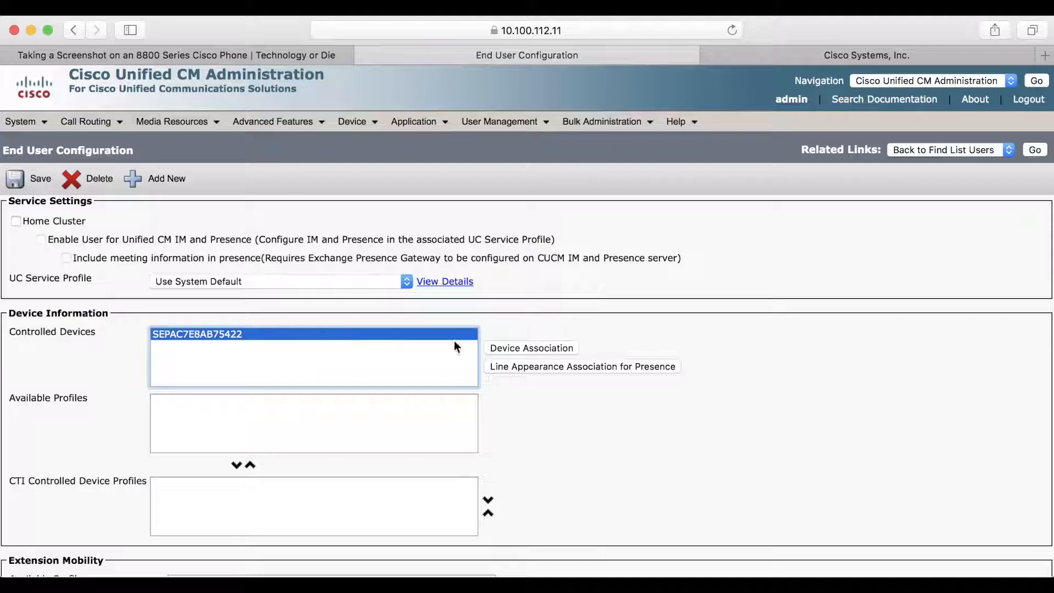
mouse_move(249, 342)
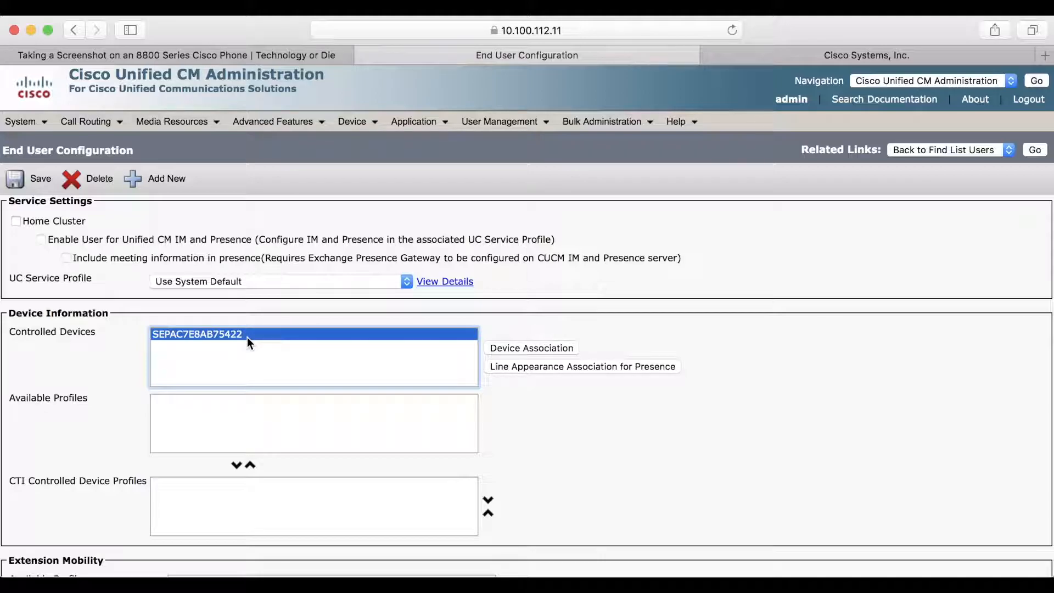
mouse_move(277, 343)
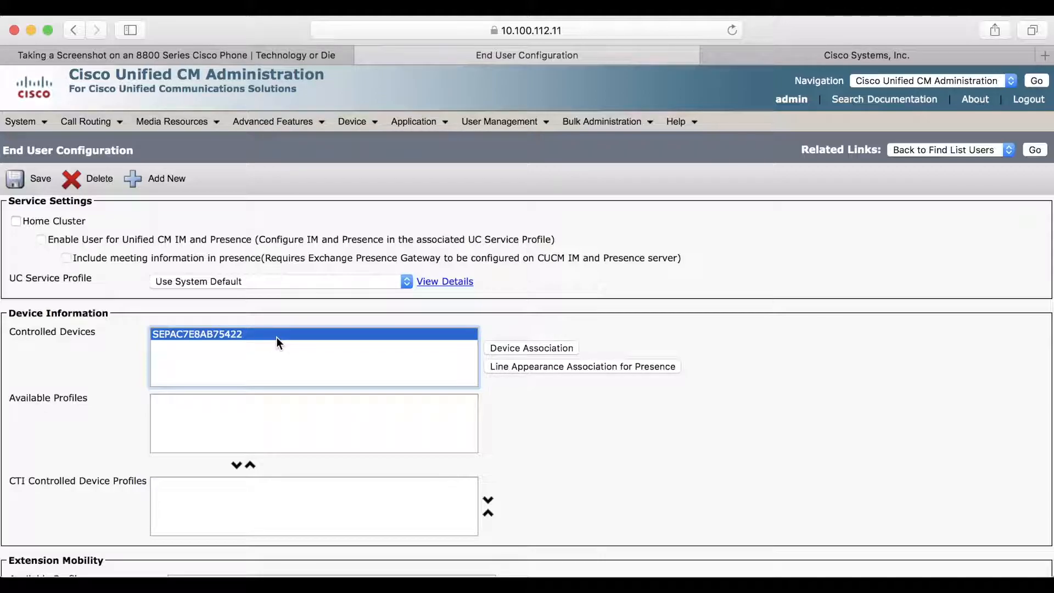
mouse_move(504, 357)
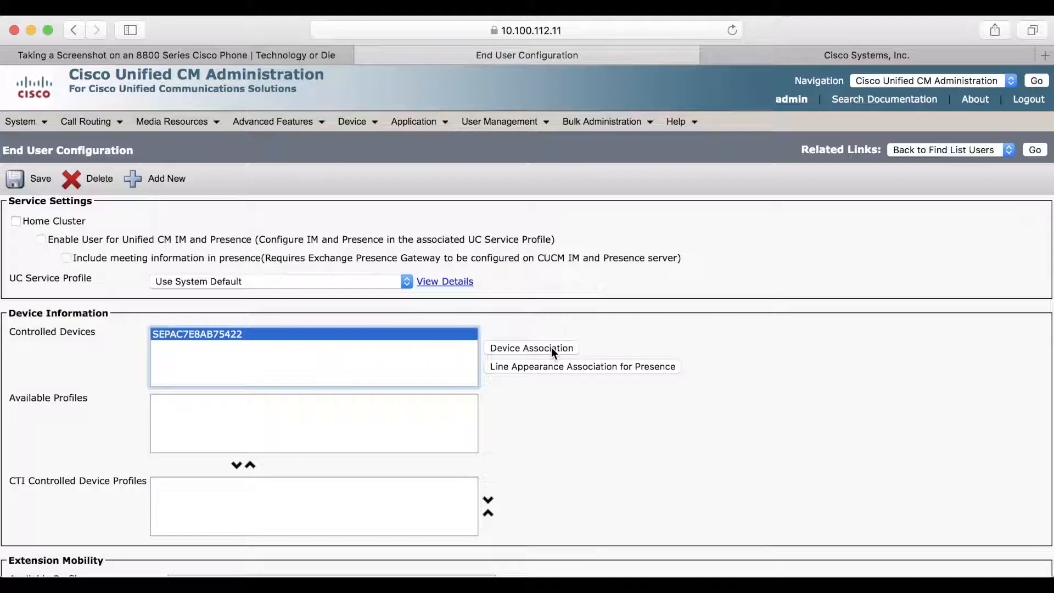
mouse_move(544, 352)
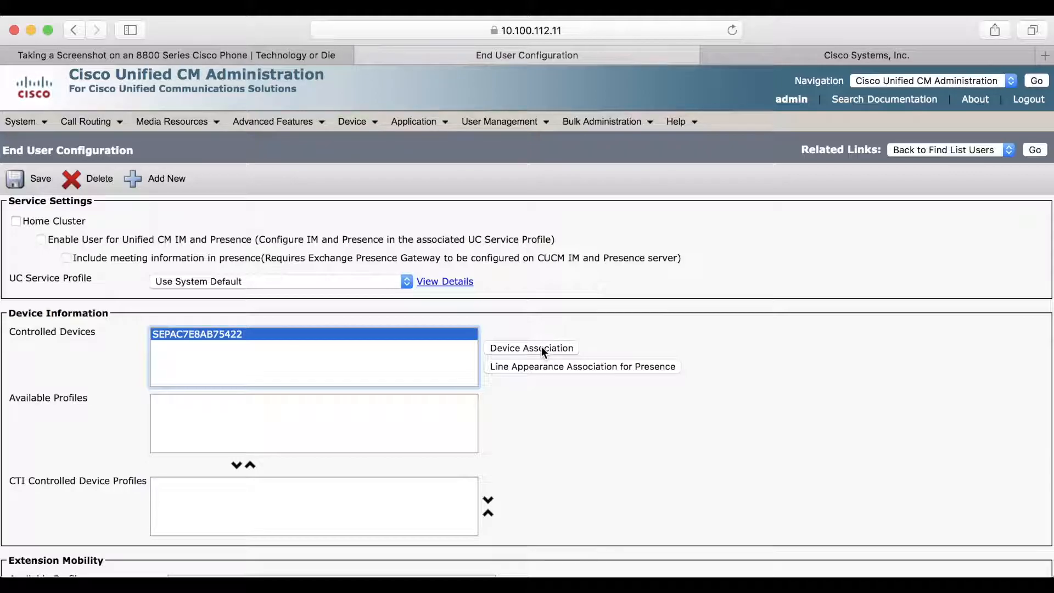
mouse_move(838, 70)
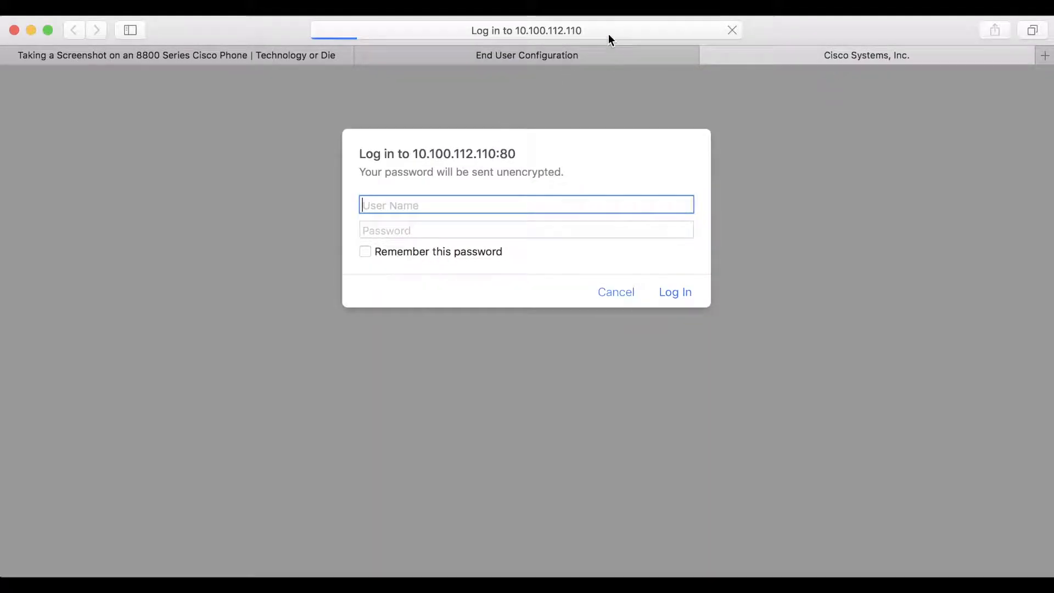
- Log in to 10.100.112.110:80 as george.washington to display the phone's live screenshot
left_click(526, 30)
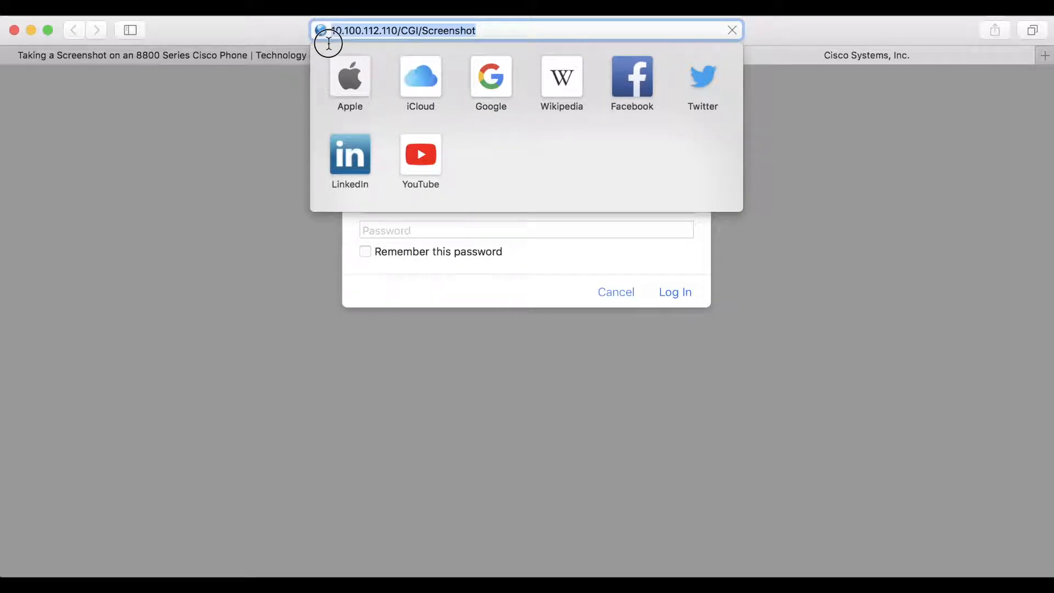
mouse_move(439, 38)
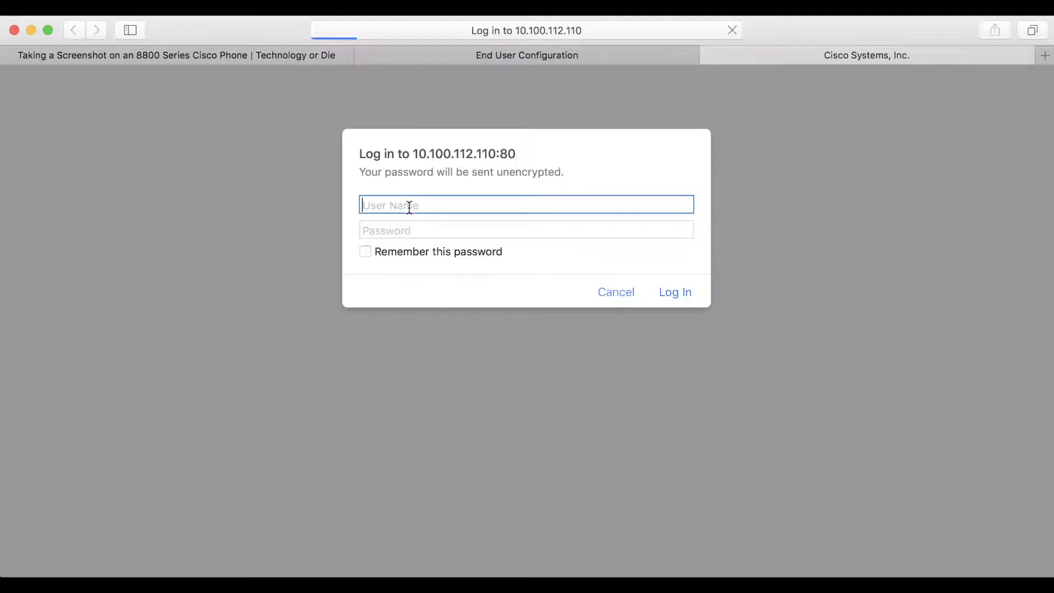
type("georg")
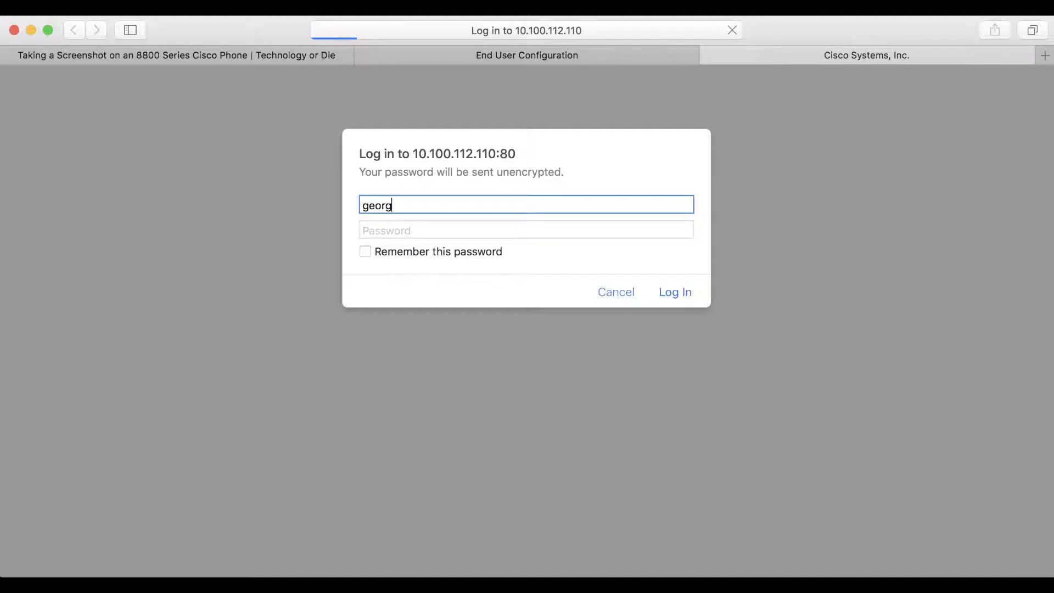
type("e.washington")
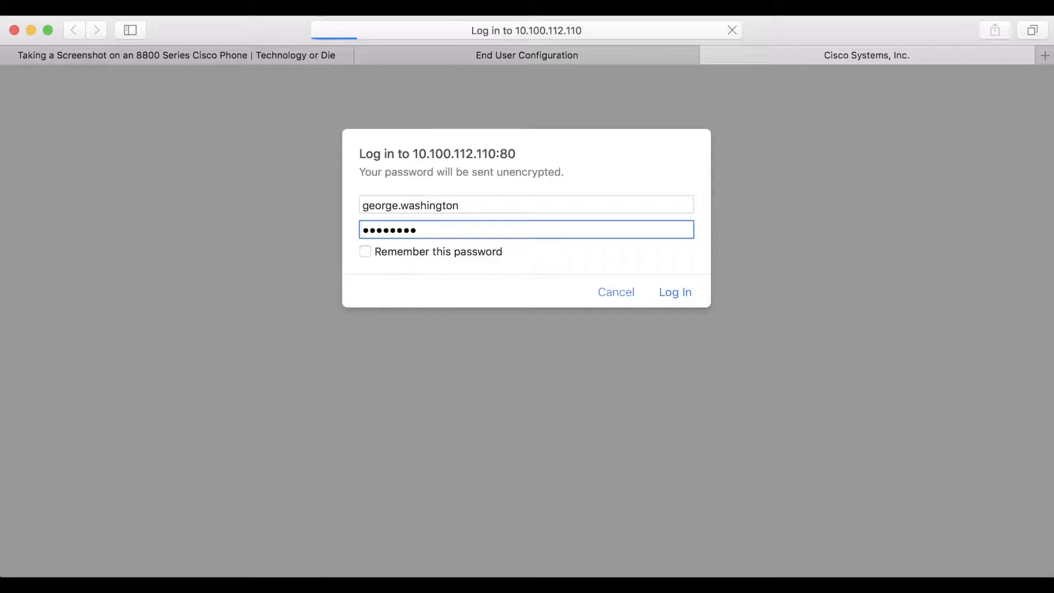
left_click(676, 292)
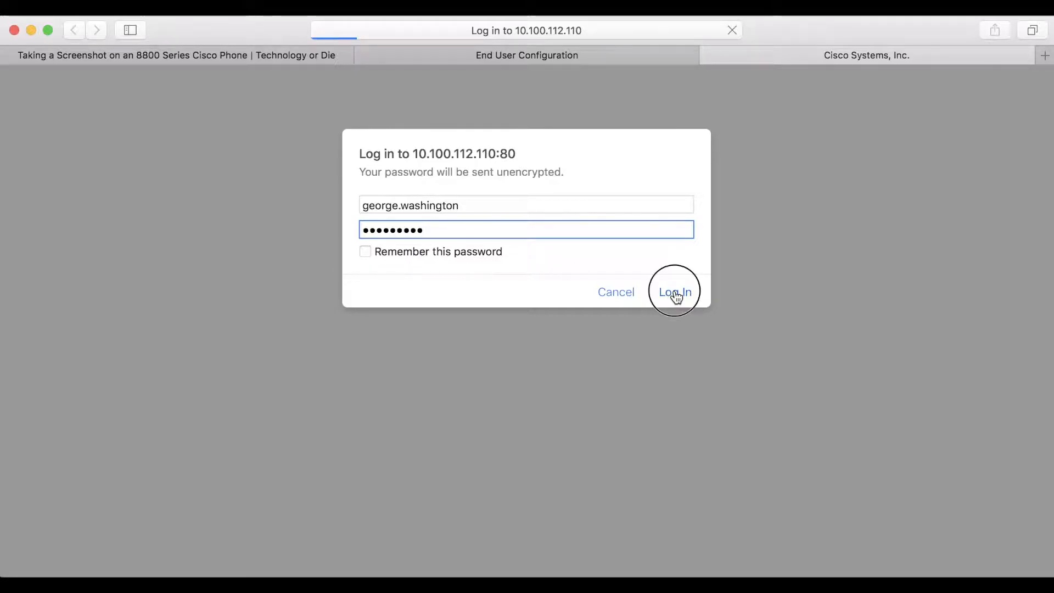
left_click(674, 292)
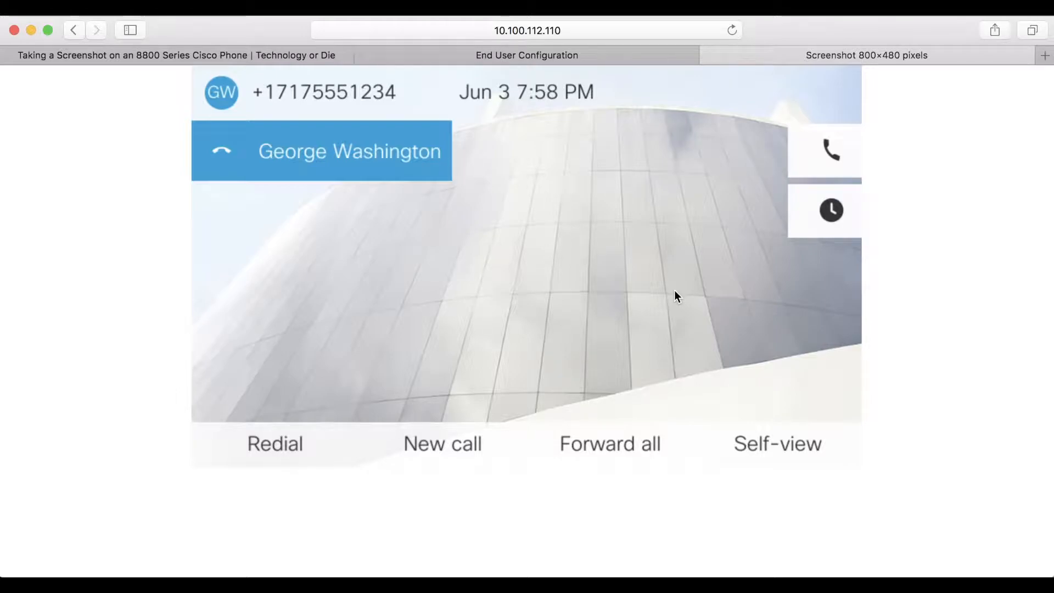
mouse_move(525, 207)
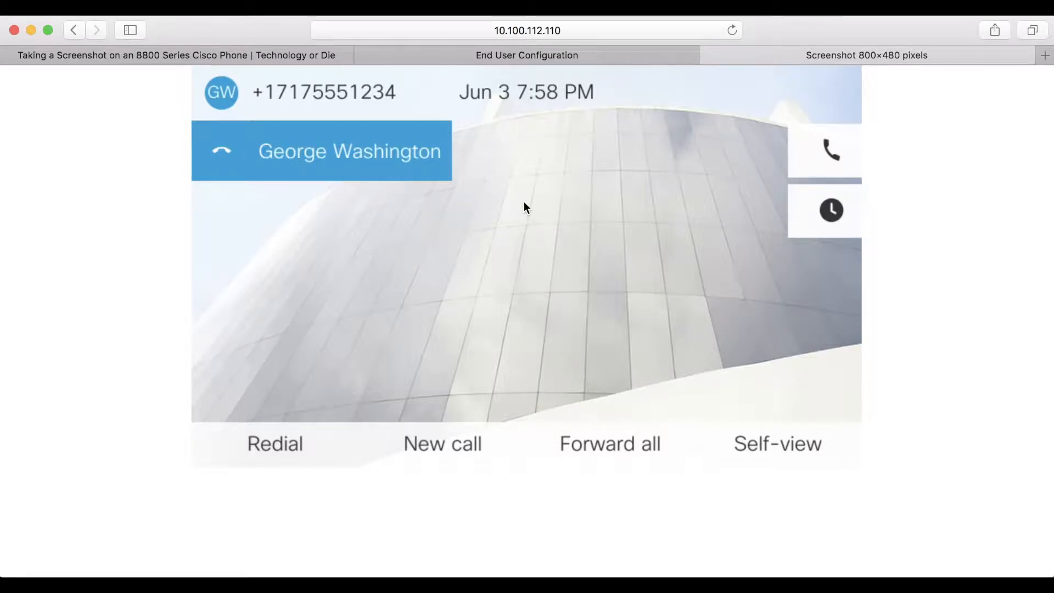
mouse_move(507, 165)
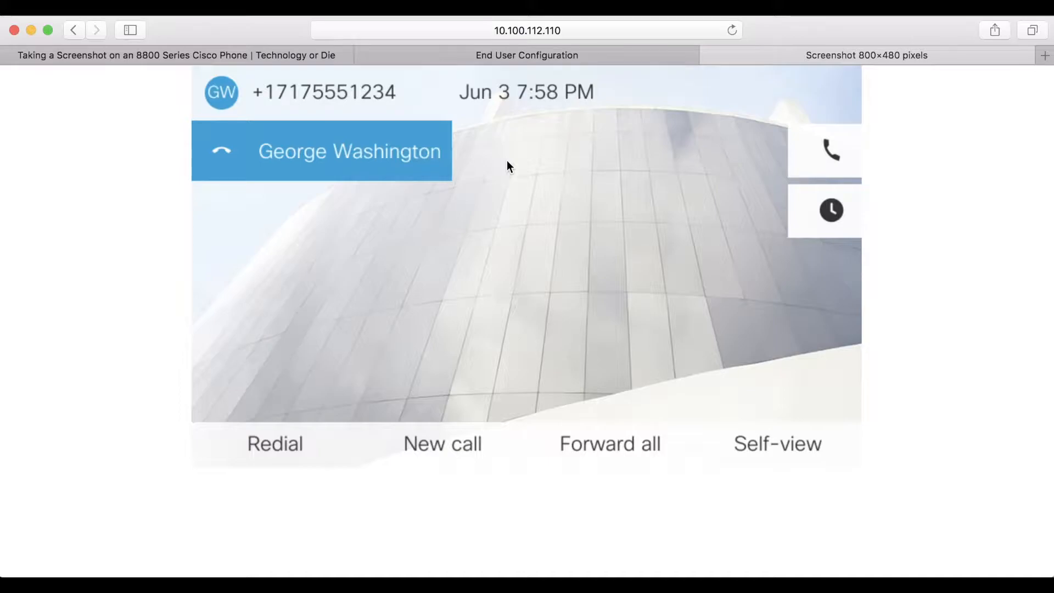
right_click(507, 167)
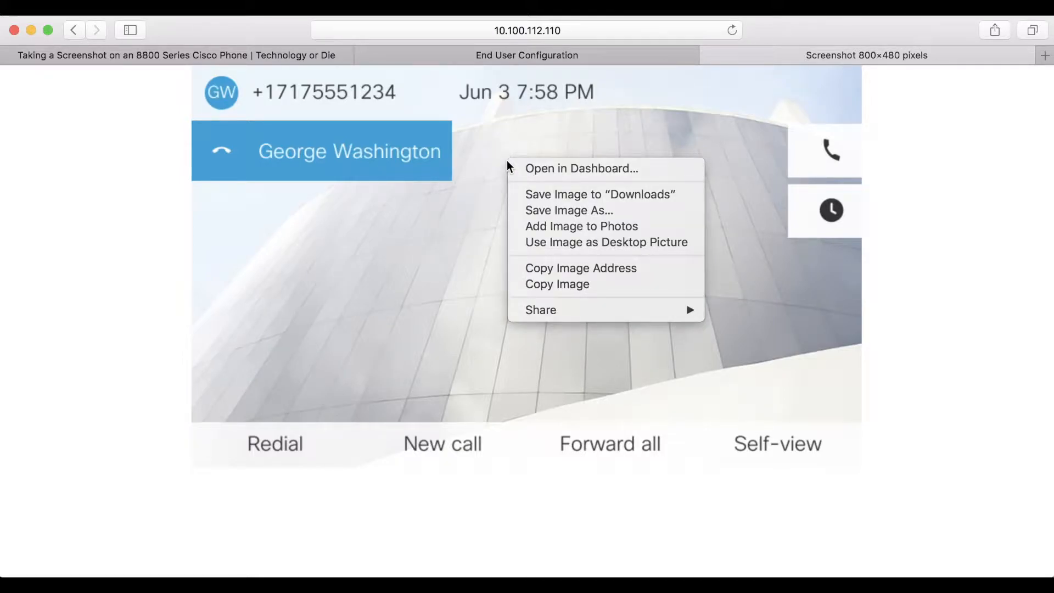
mouse_move(632, 211)
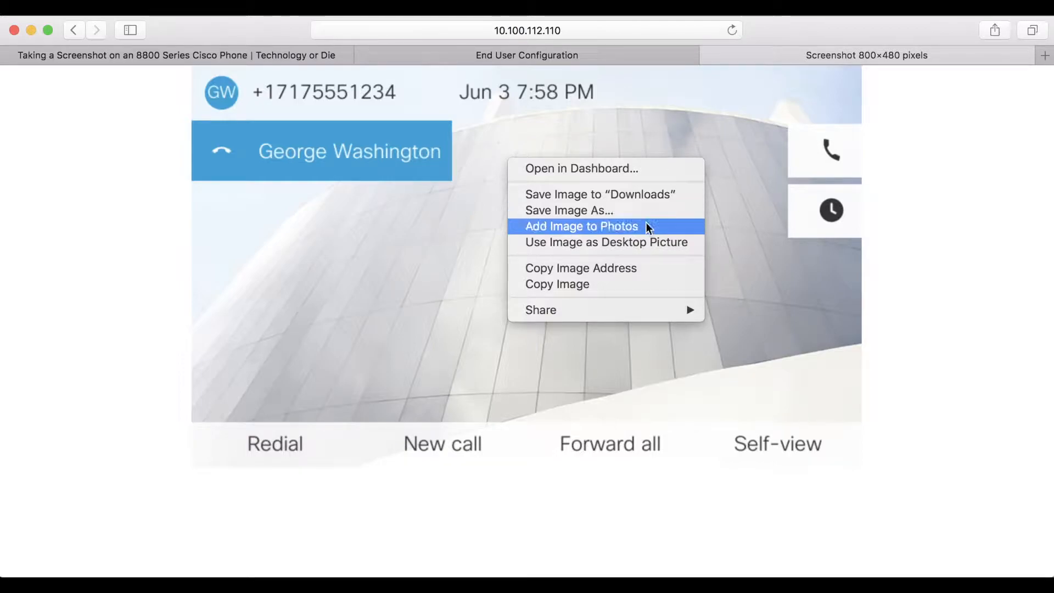
mouse_move(687, 234)
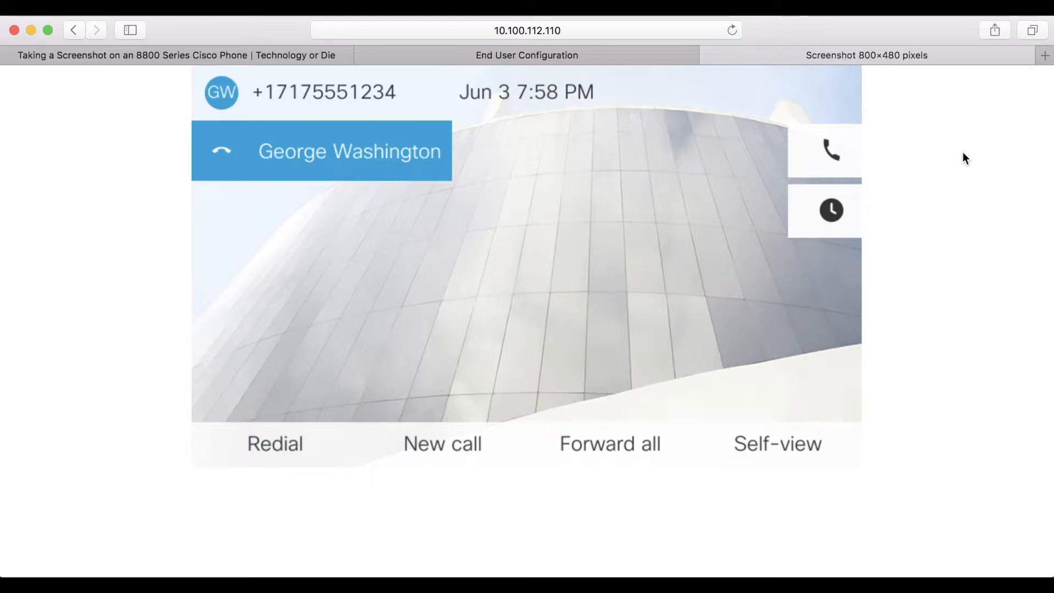
mouse_move(241, 155)
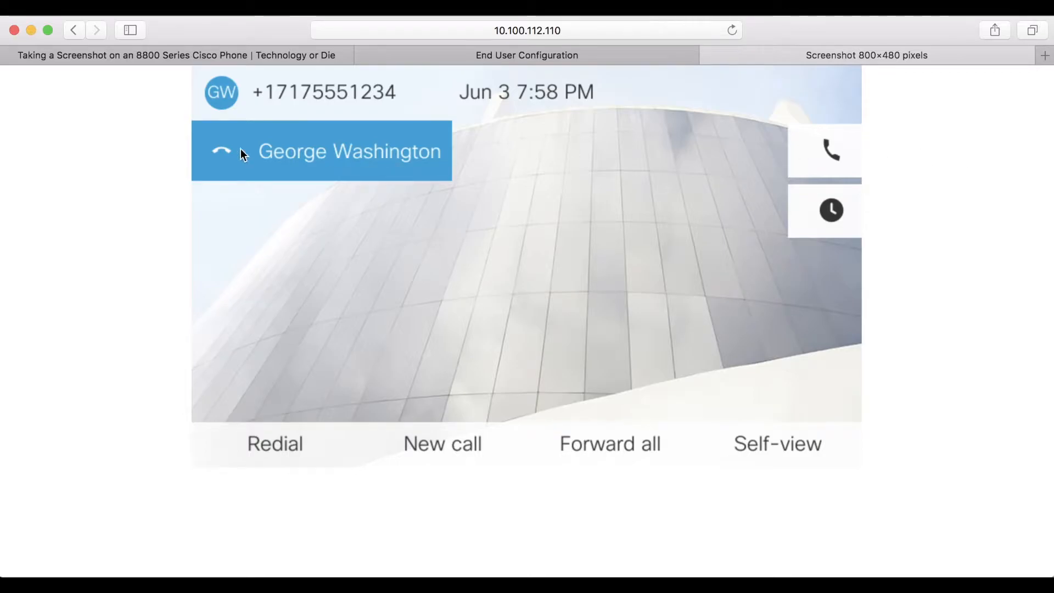
left_click(175, 54)
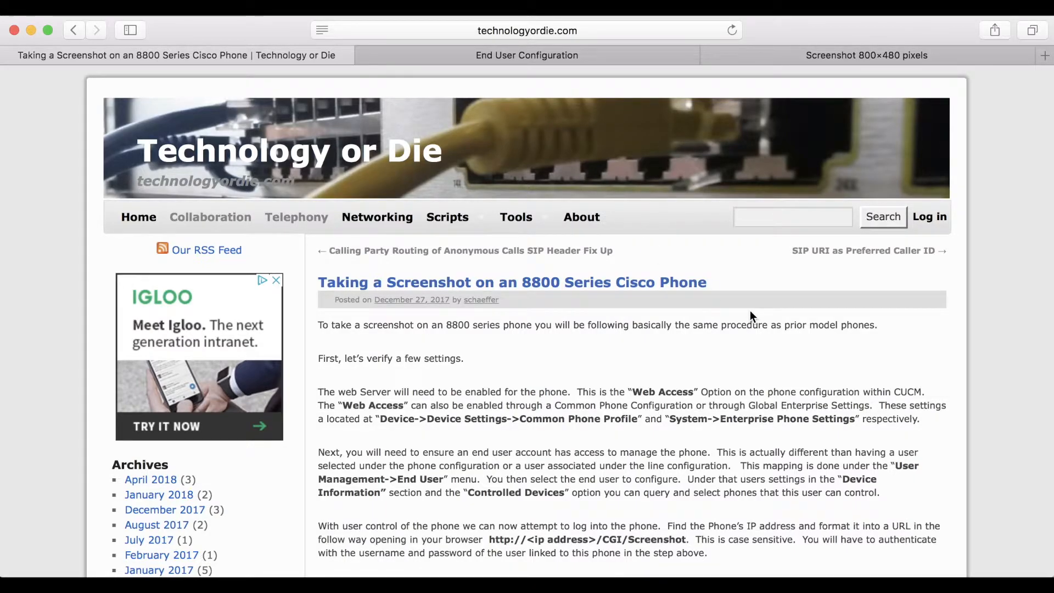
mouse_move(392, 282)
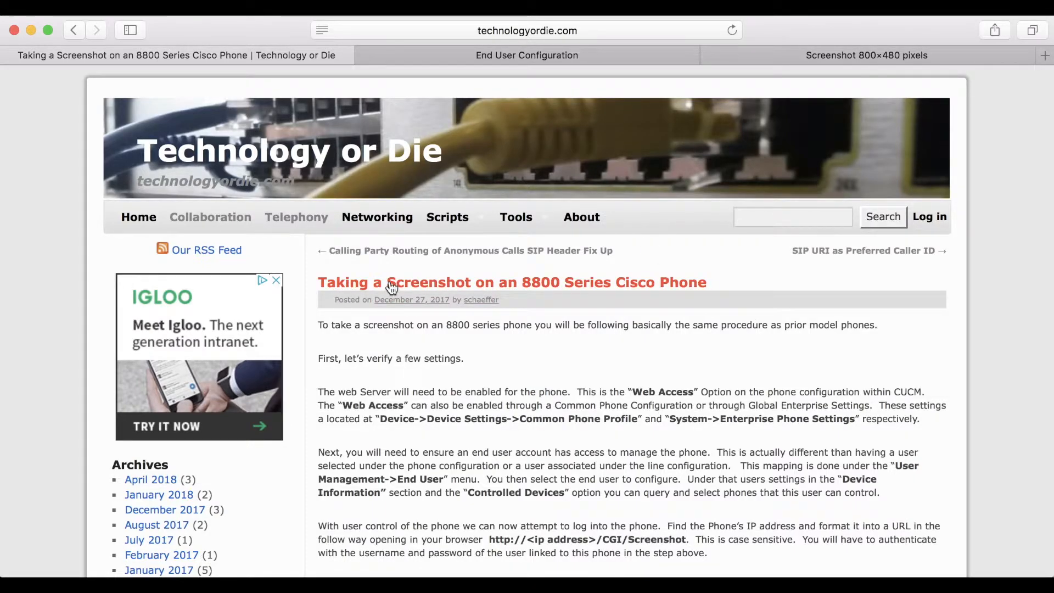
mouse_move(598, 292)
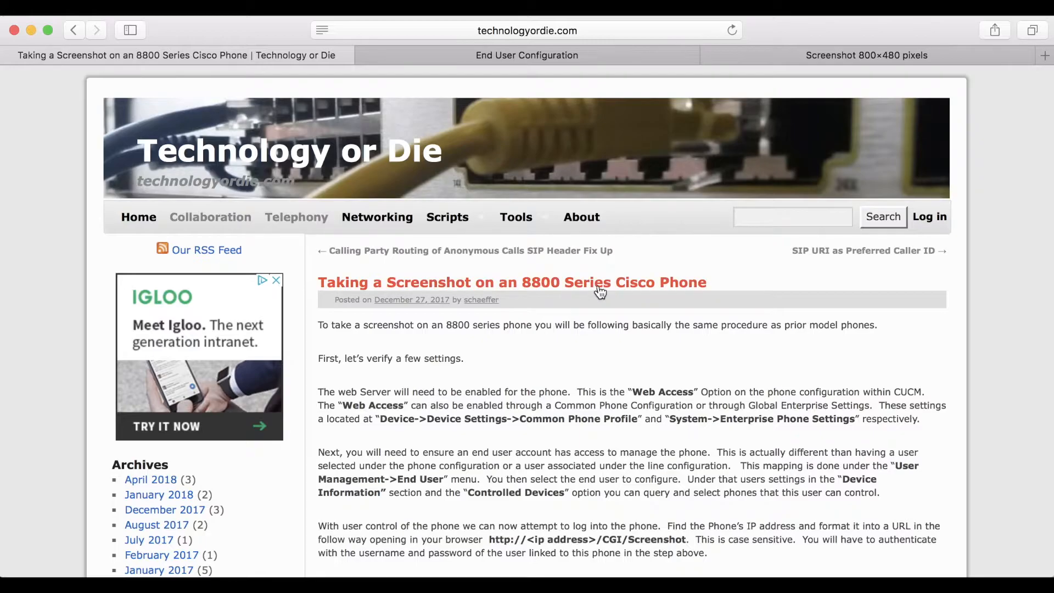
mouse_move(680, 314)
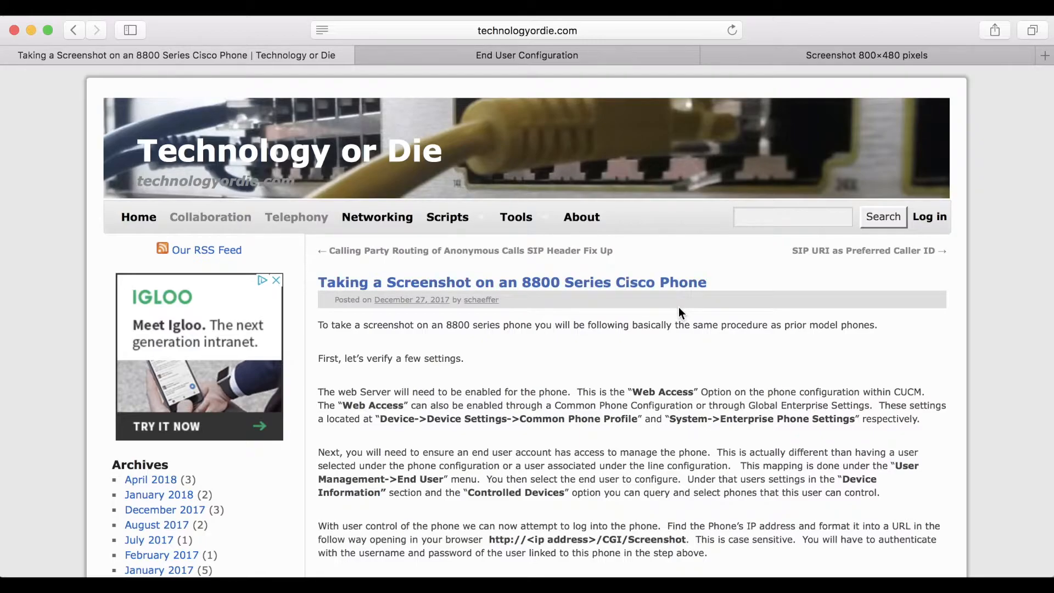
- Scroll through the 8800 Series screenshot article to its troubleshooting section and back up
scroll("down", 3)
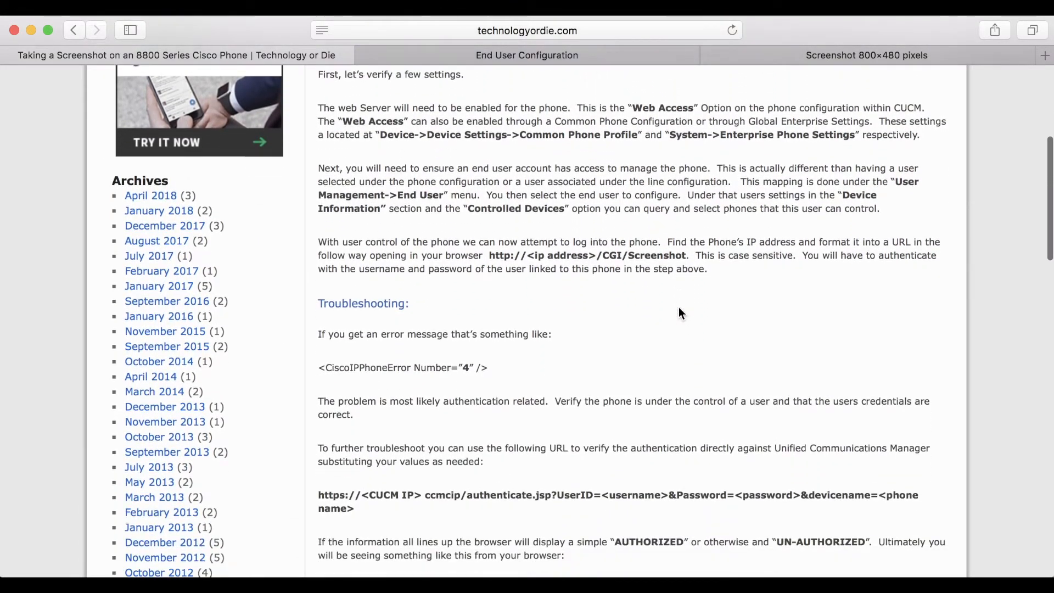
scroll("down", 3)
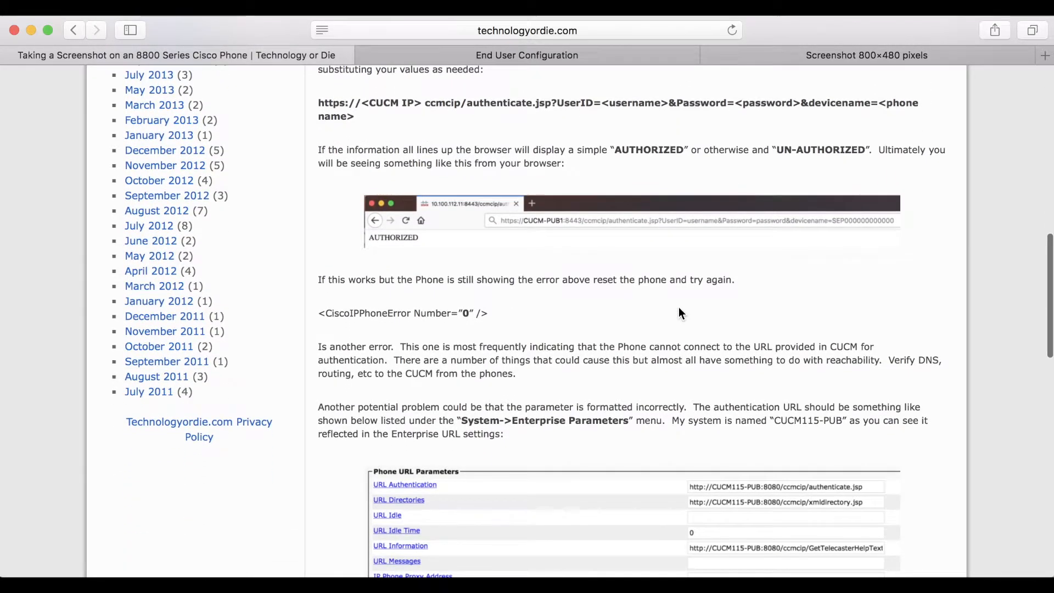
scroll("down", 3)
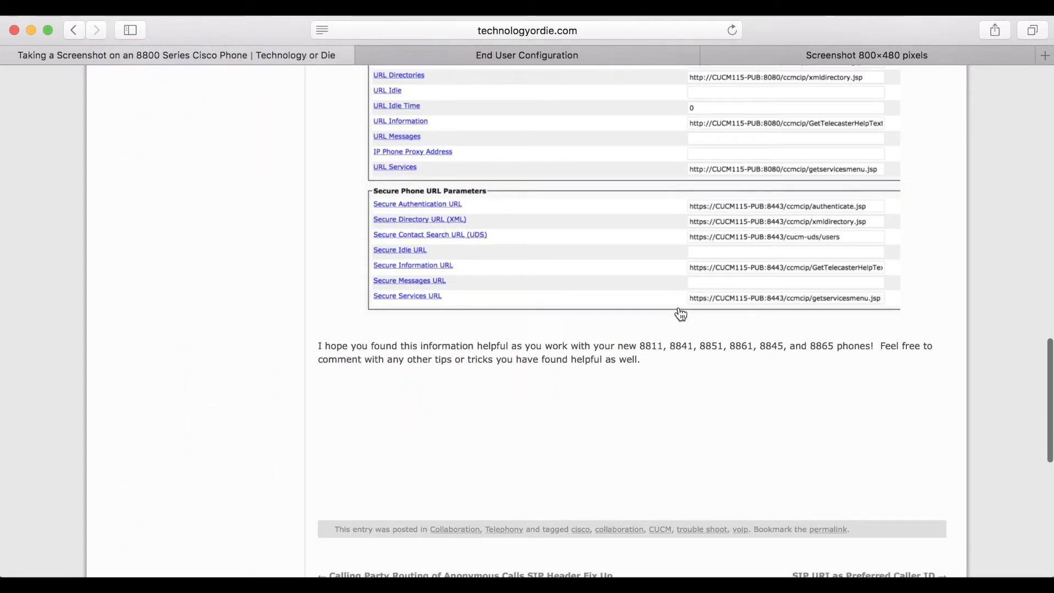
scroll("up", 3)
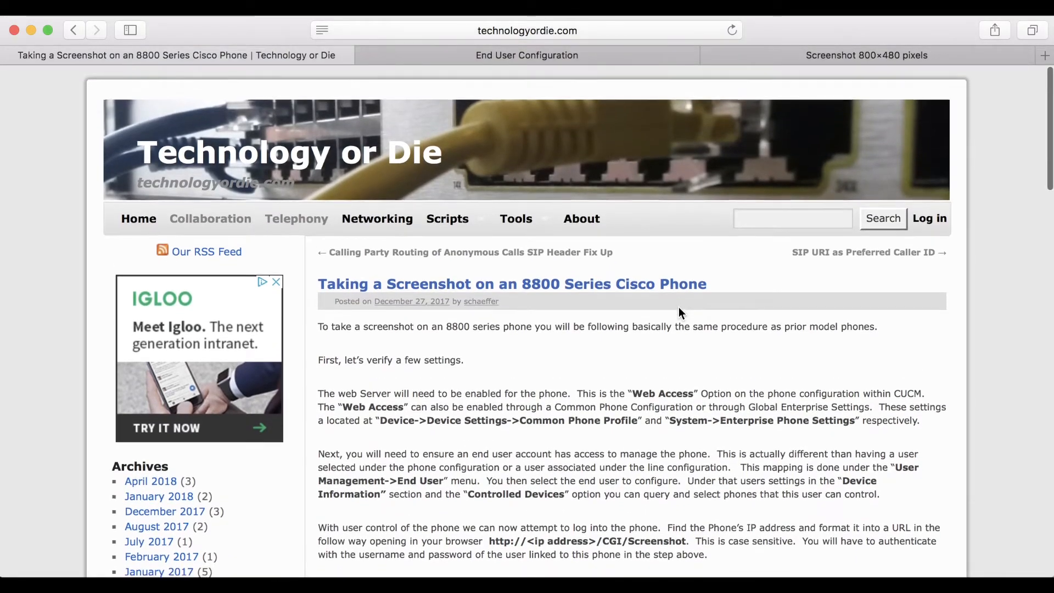